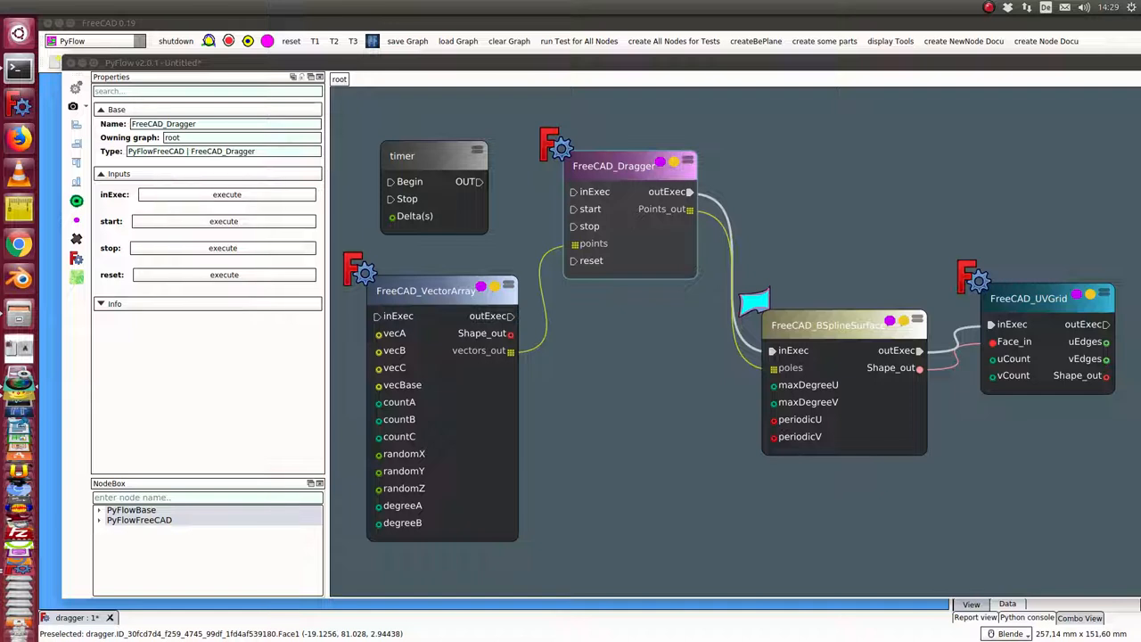
mouse_move(544, 330)
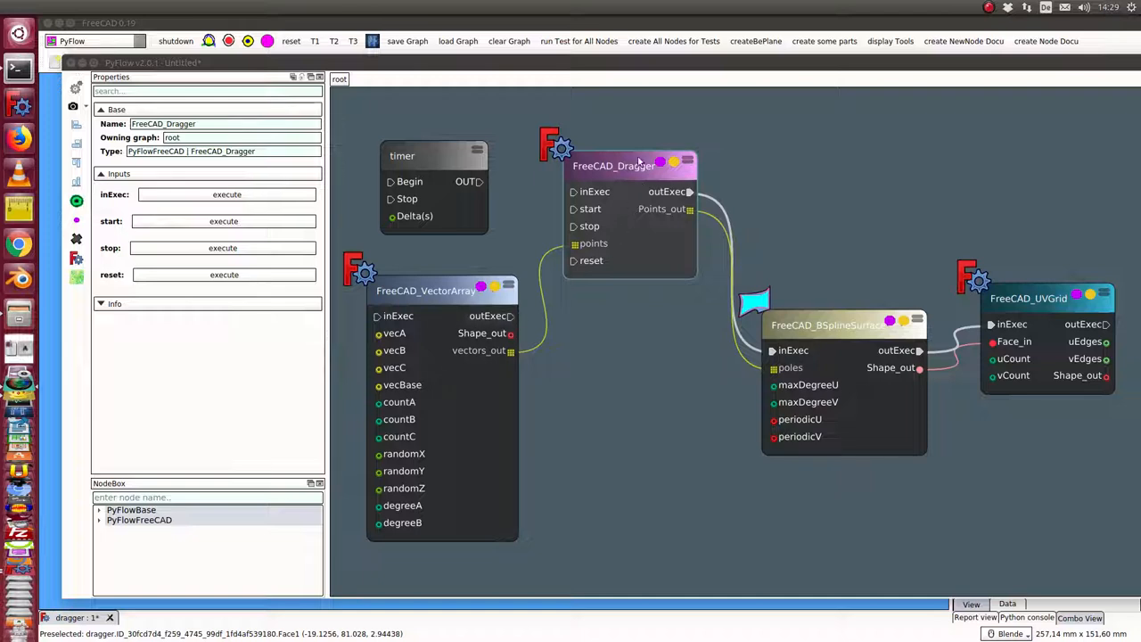
mouse_move(441, 357)
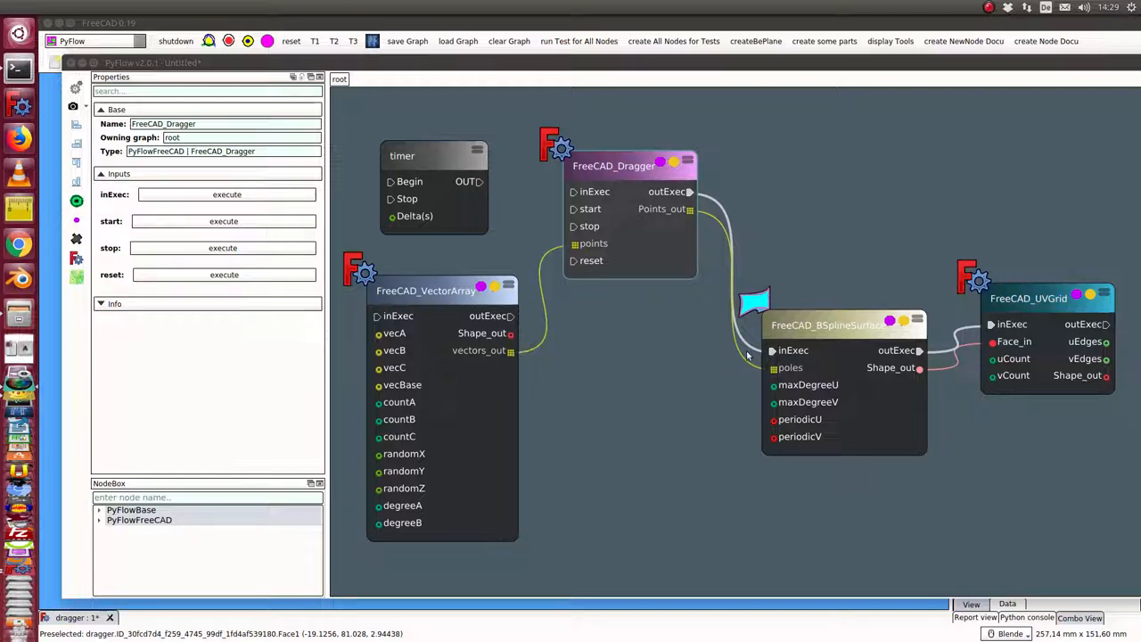
mouse_move(943, 450)
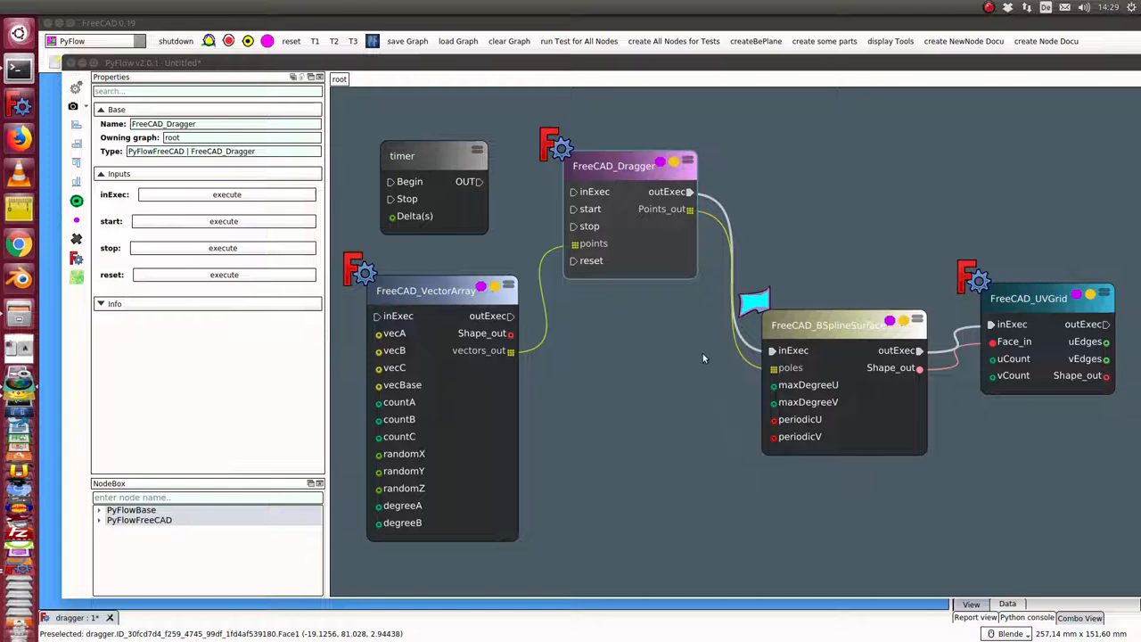
mouse_move(848, 338)
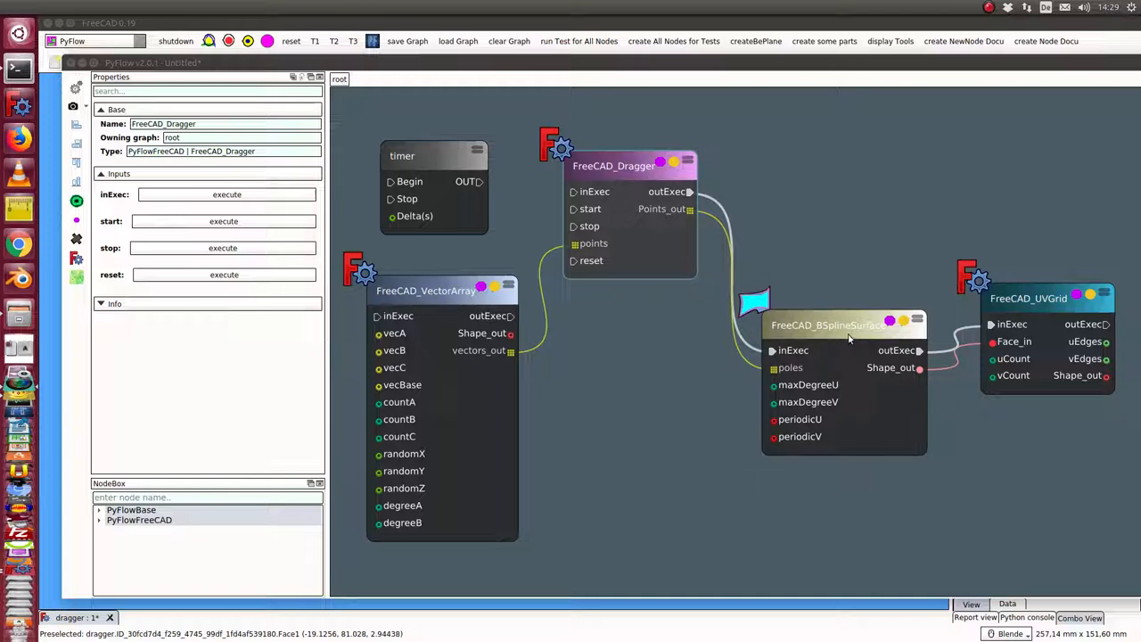
mouse_move(1031, 307)
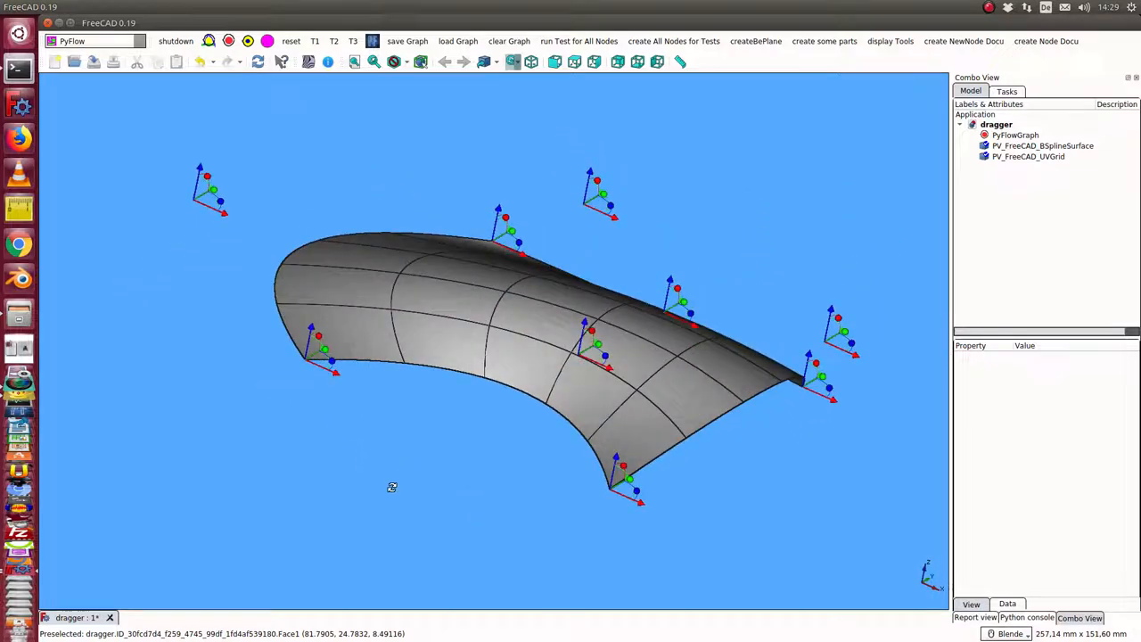
Step: Orbit the 3D view to see the B-spline surface and its pole draggers from another angle
drag(391, 487, 528, 535)
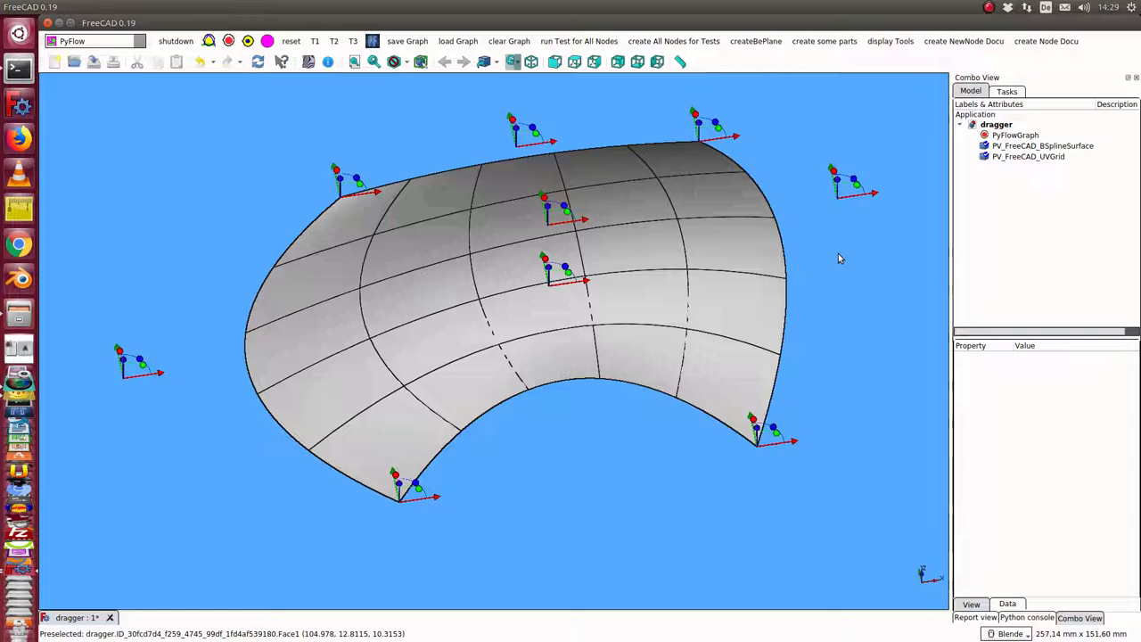
mouse_move(836, 311)
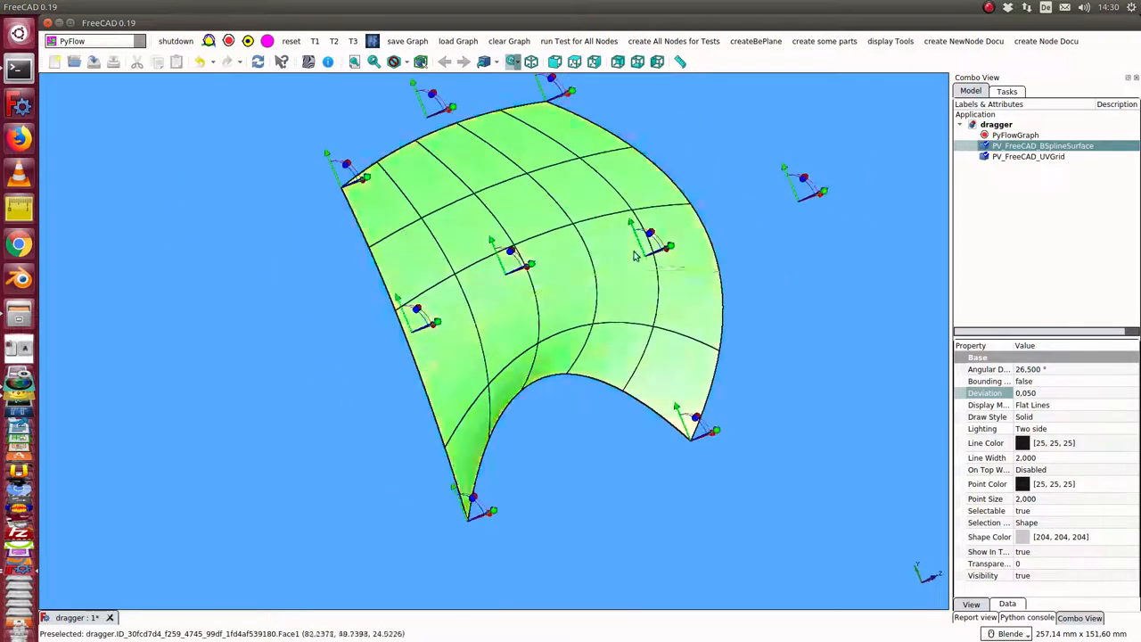
Step: Drag one control pole's placement handle to deform the B-spline surface
drag(650, 241, 740, 455)
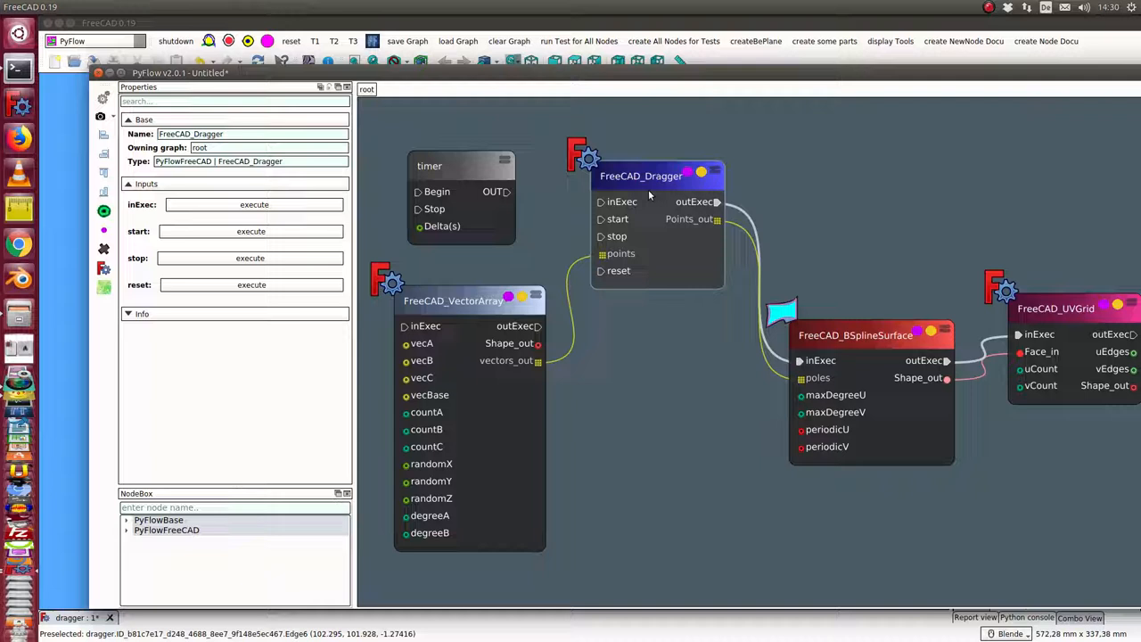
mouse_move(641, 187)
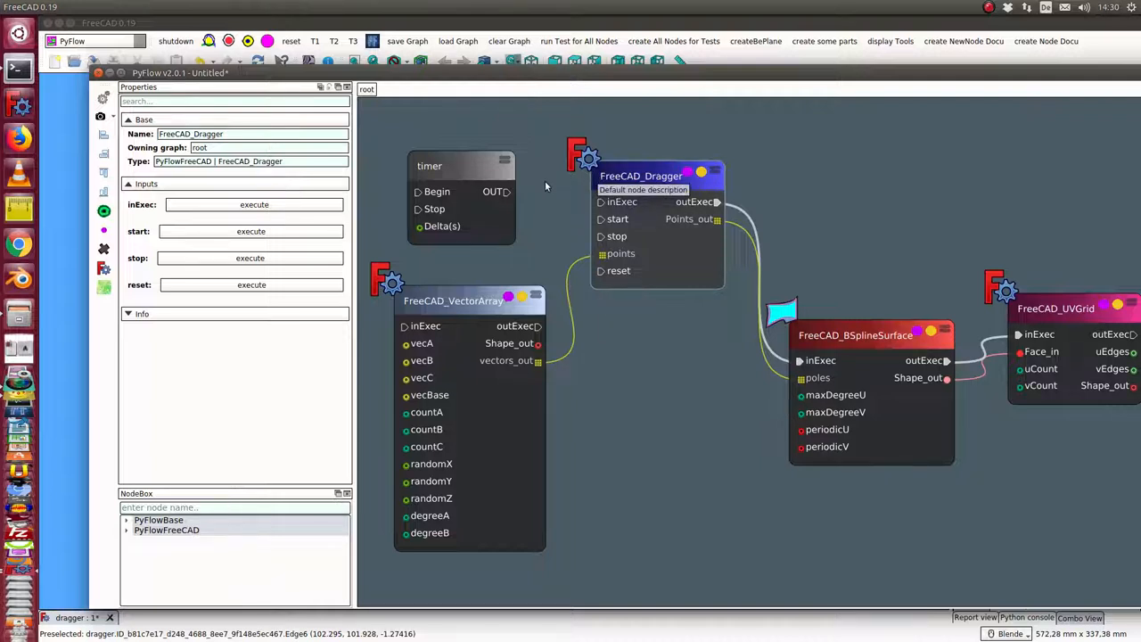
Step: Bring the PyFlow v2.0.1 window with the FreeCAD_Dragger node graph to the front
click(429, 166)
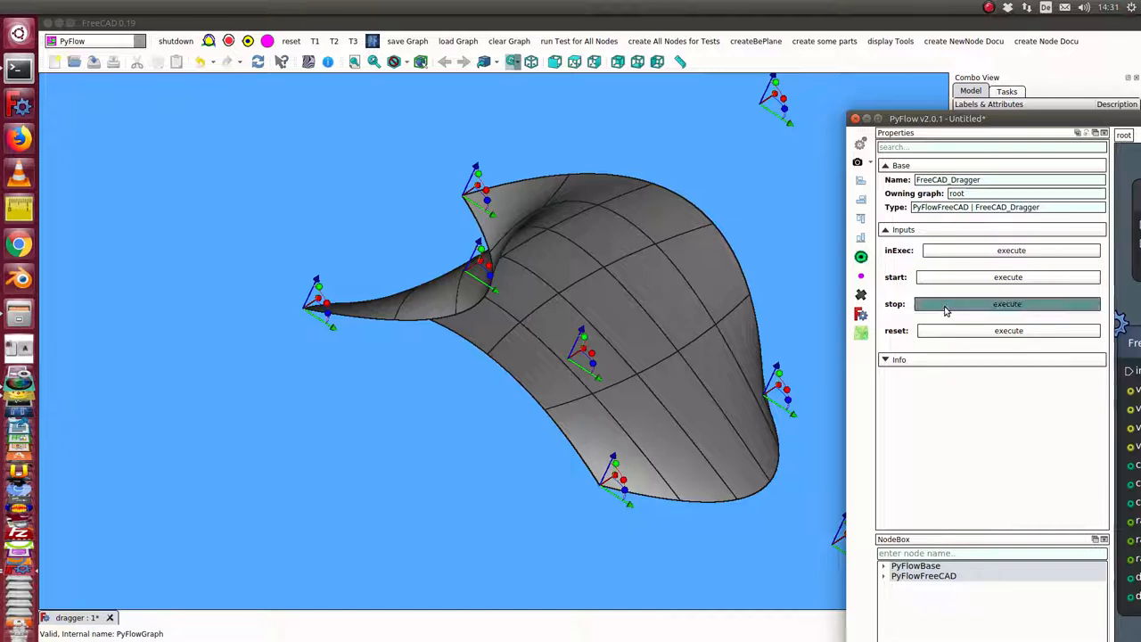
Step: Execute stop on the FreeCAD_Dragger node to remove the pole handles
click(1007, 303)
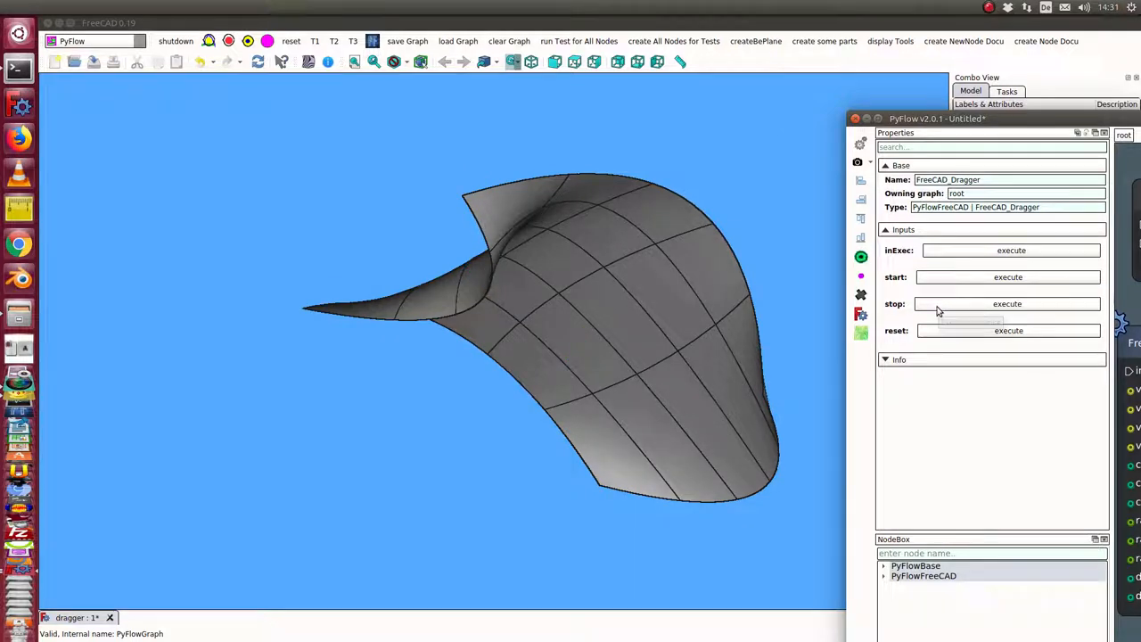
mouse_move(935, 307)
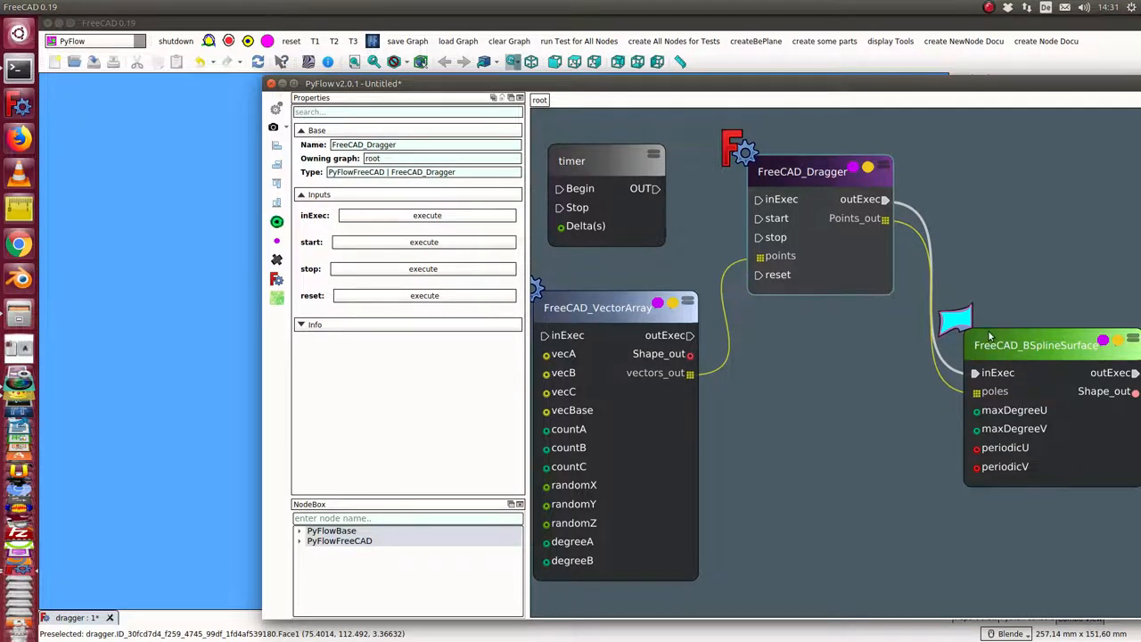
mouse_move(1077, 438)
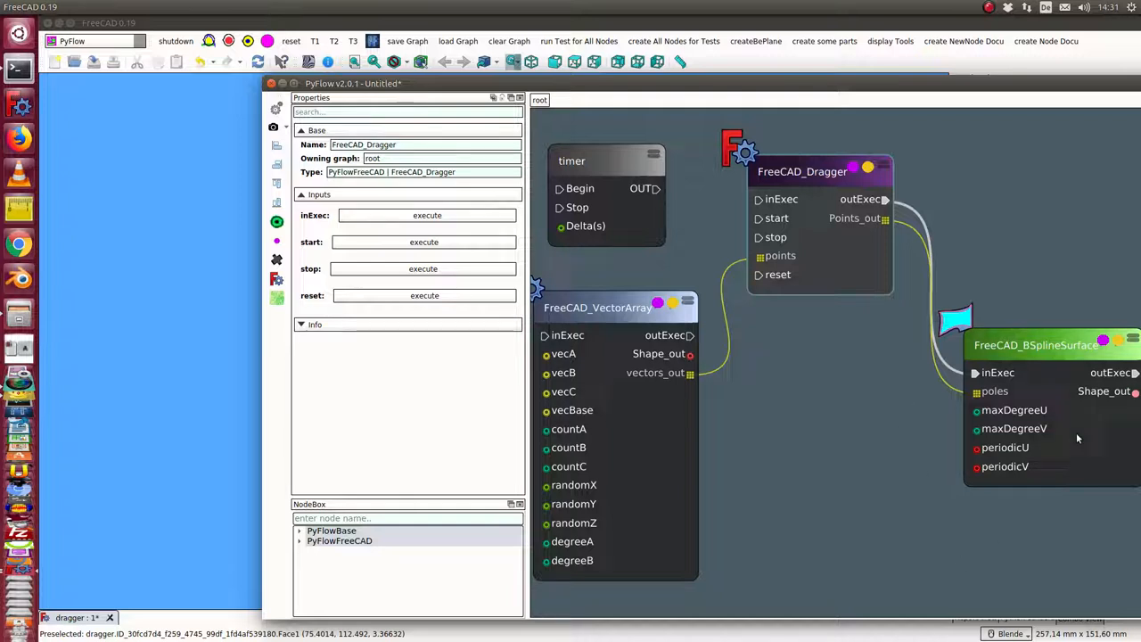